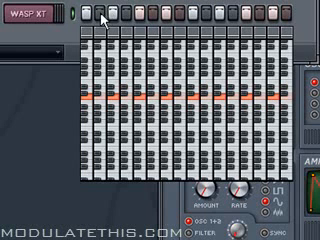
{"action": "mouse_move", "coordinate": [100, 20]}
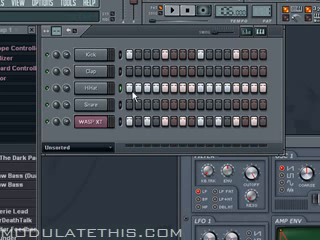
- Toggle a step on the HiHat channel row to start the hi-hat pattern
{"action": "left_click", "coordinate": [137, 97]}
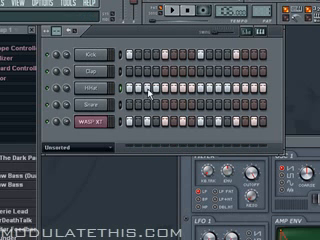